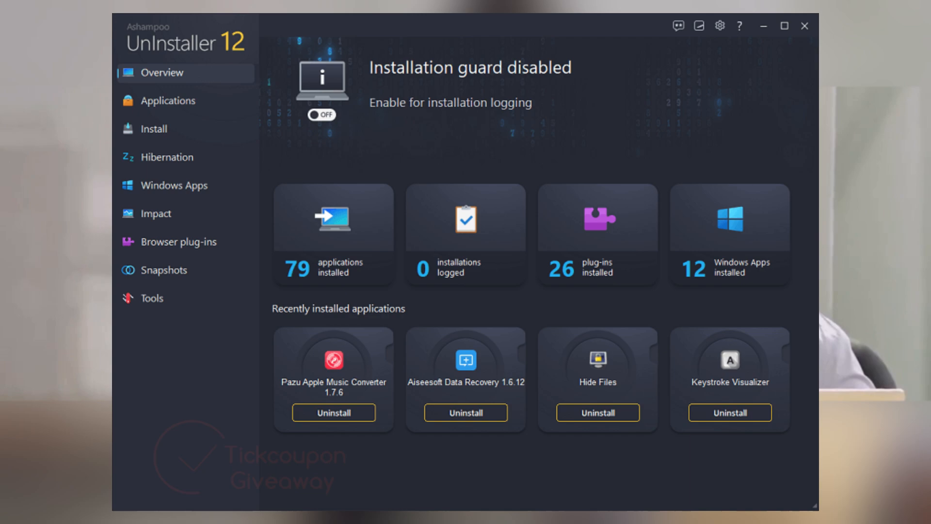
- Move Ashampoo Image Compressor to C:\important software, confirming 61 files moved
click(321, 115)
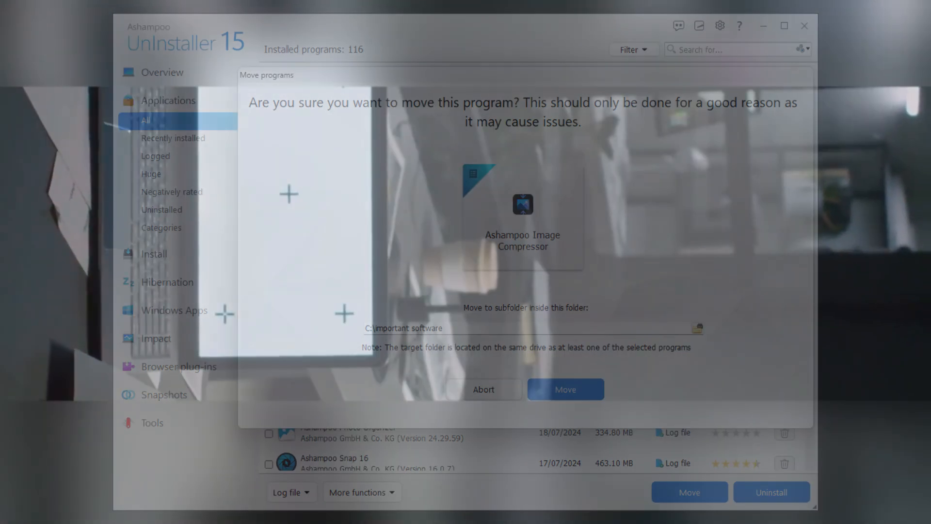
click(564, 389)
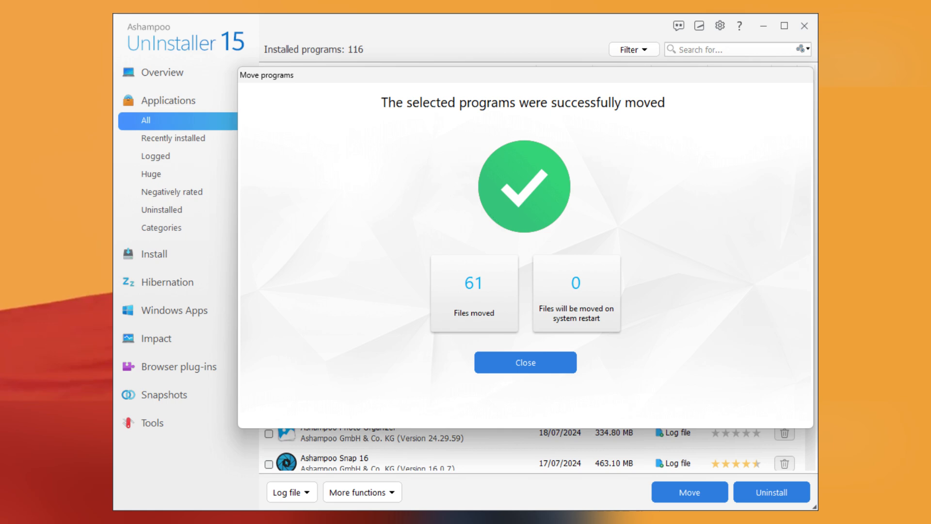